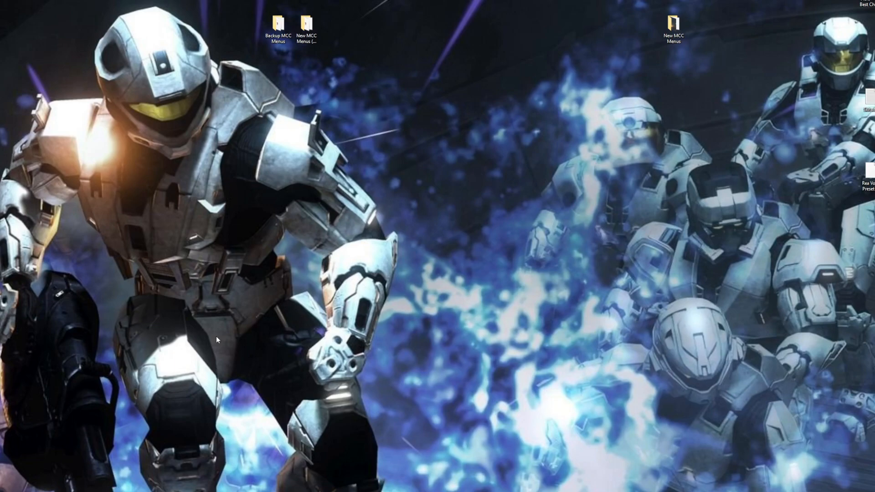
pyautogui.moveTo(273, 393)
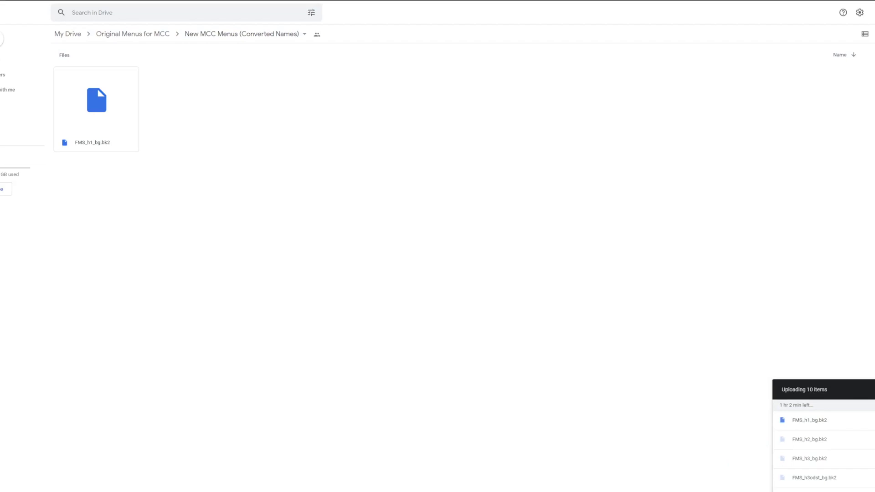
pyautogui.moveTo(278, 257)
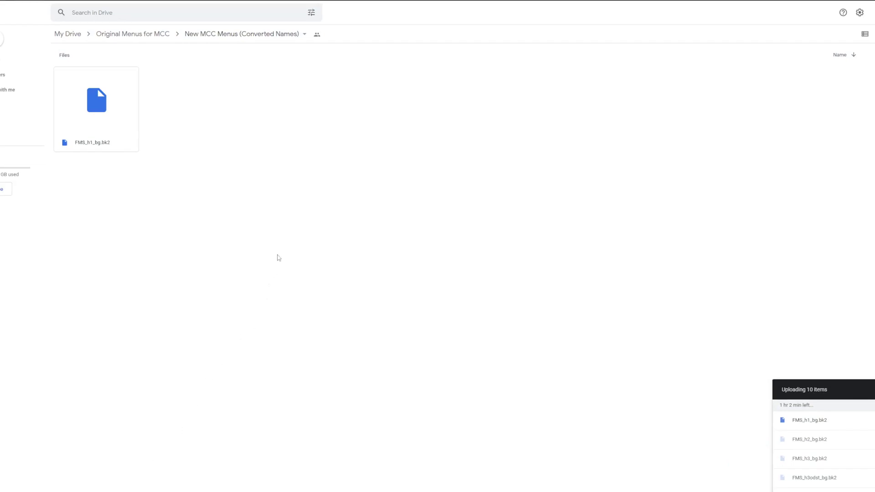
pyautogui.moveTo(569, 83)
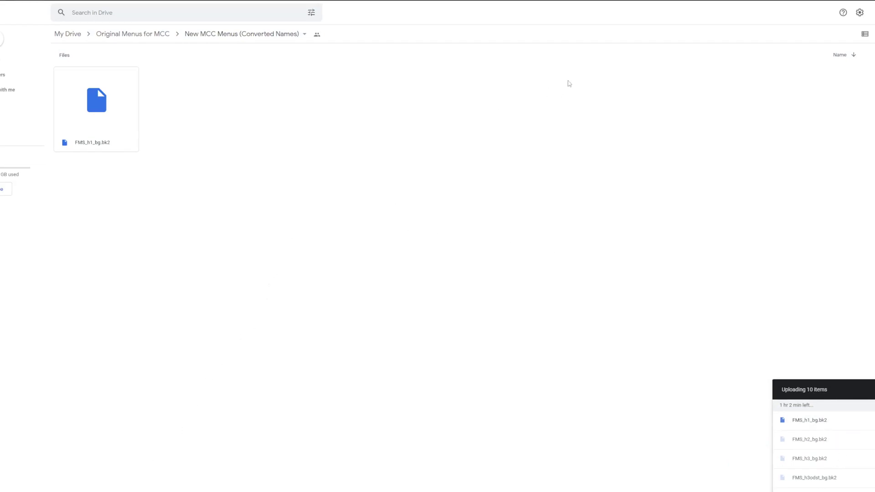
# - Minimise the browser while ten converted menu files upload to Google Drive
pyautogui.click(96, 100)
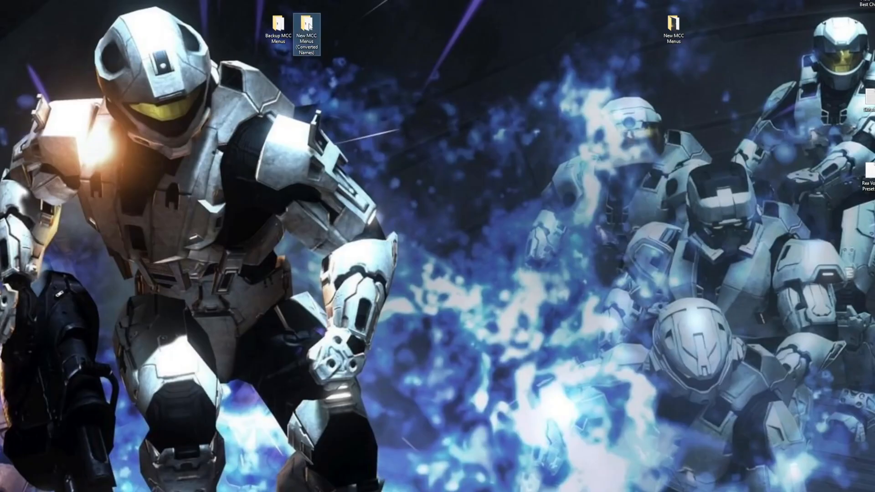
# - Open the New MCC Menus (Converted Names) folder and select all eleven .bk2 videos
pyautogui.doubleClick(306, 29)
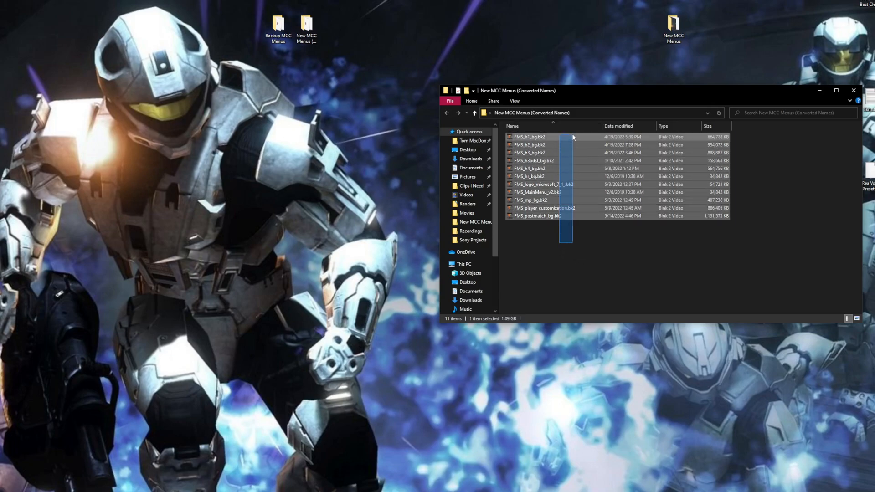
pyautogui.press('ctrl+a')
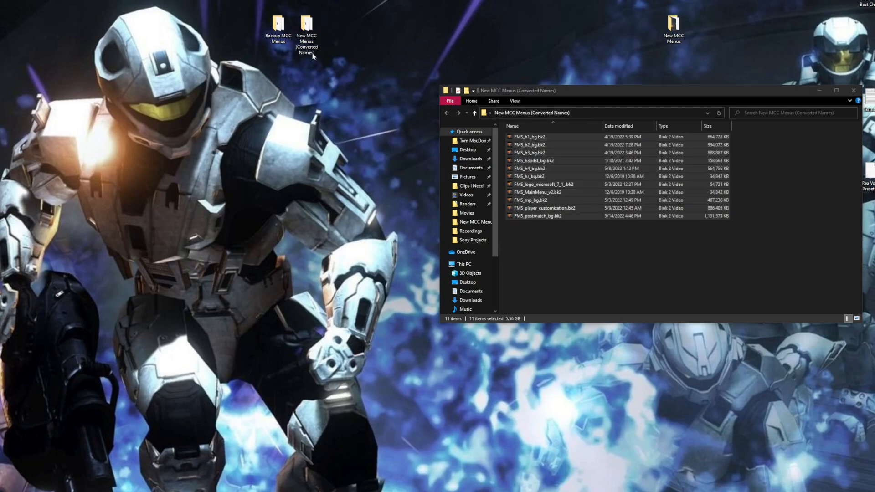
pyautogui.rightClick(306, 35)
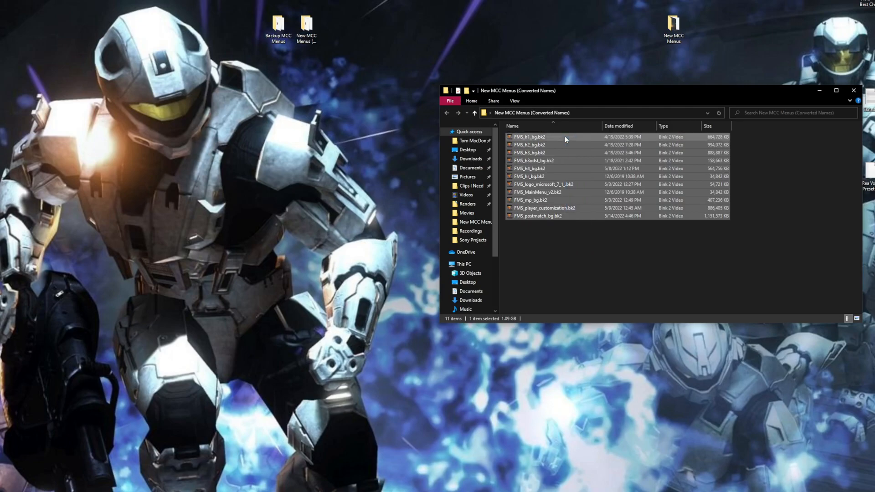
pyautogui.press('ctrl+a')
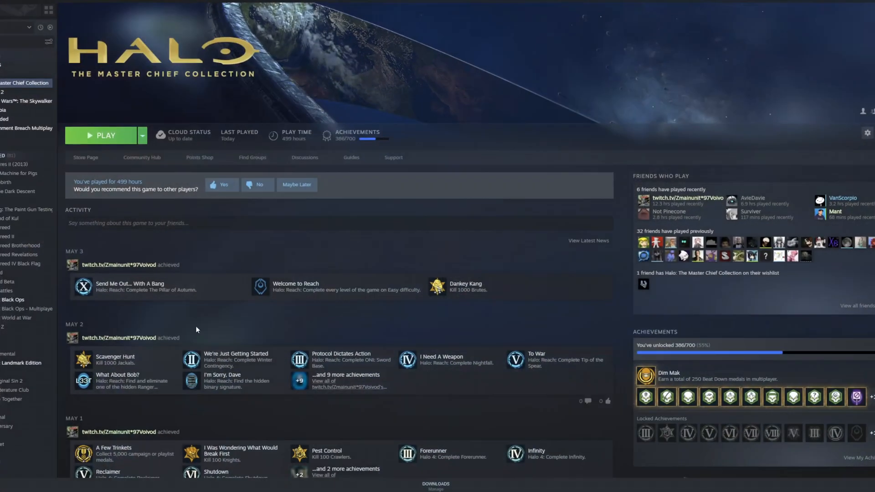
# - Browse Halo: The Master Chief Collection's local install files via Steam's Manage menu
pyautogui.rightClick(25, 82)
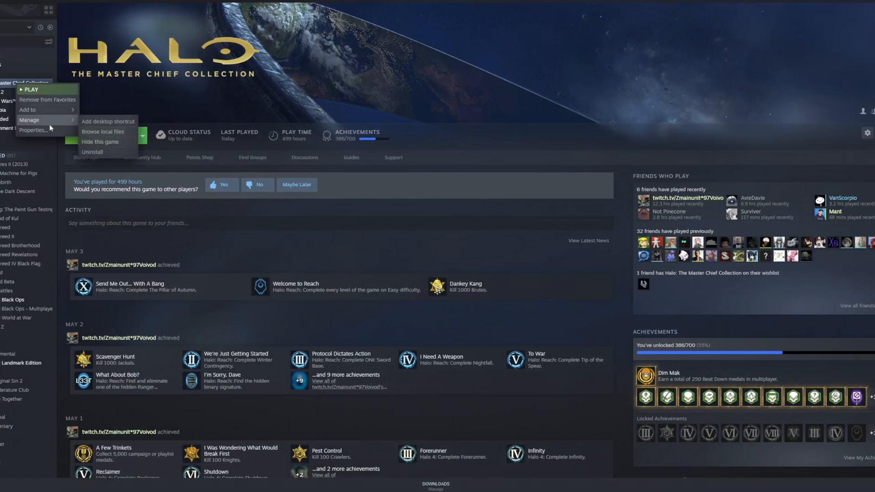
pyautogui.moveTo(113, 133)
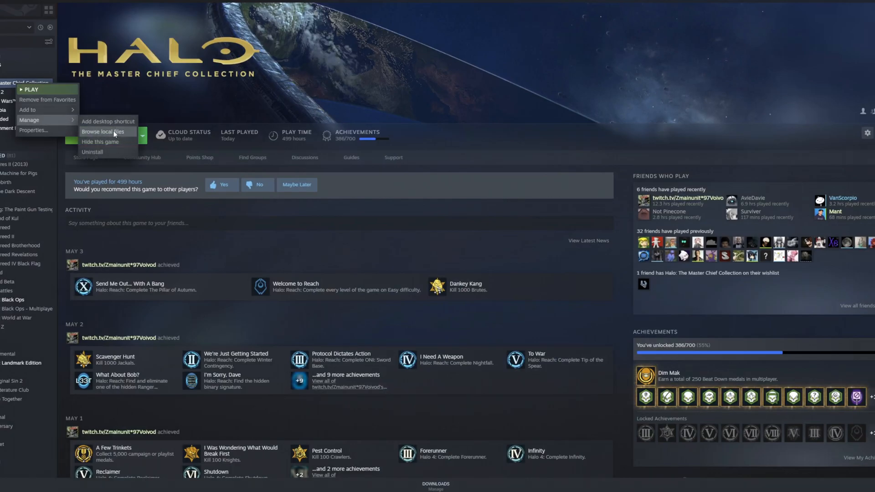
pyautogui.click(345, 207)
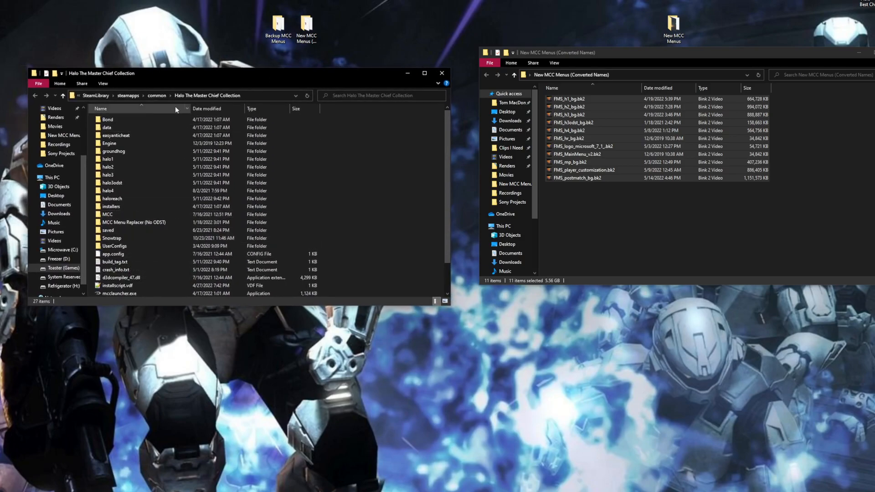
pyautogui.moveTo(108, 215)
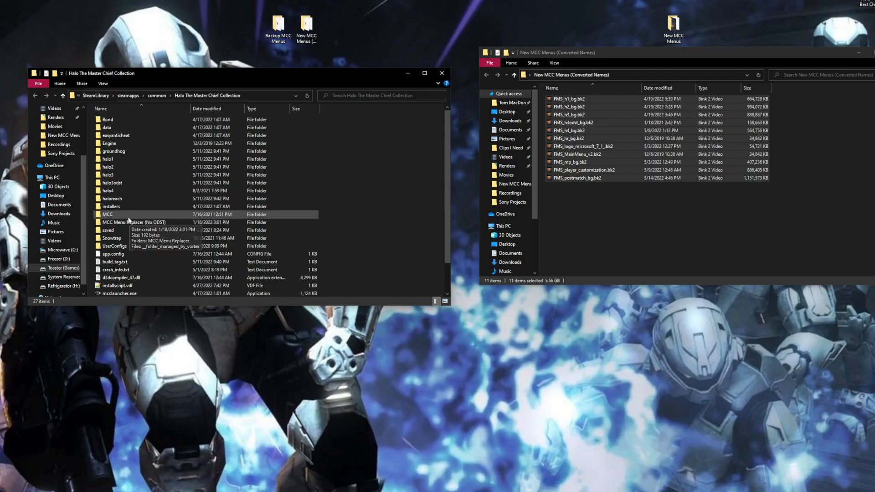
# - Paste the eleven converted videos into MCC > Content > Movies, replacing same-named files
pyautogui.doubleClick(107, 214)
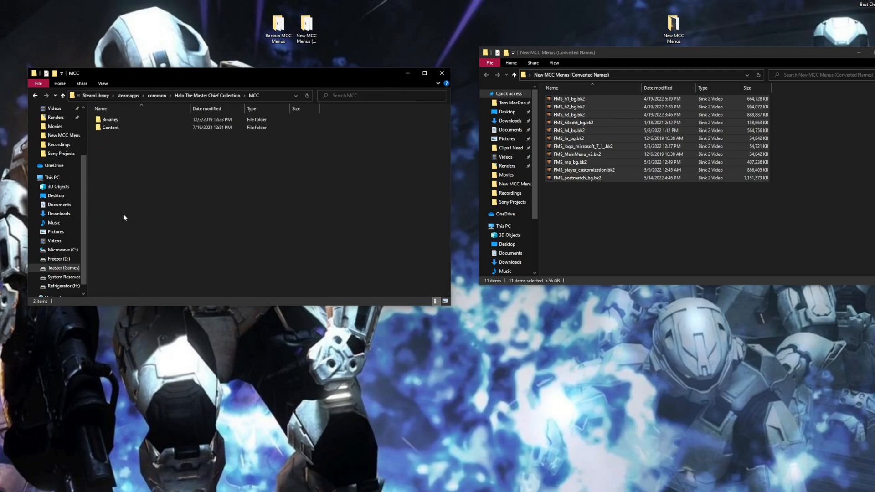
pyautogui.moveTo(134, 173)
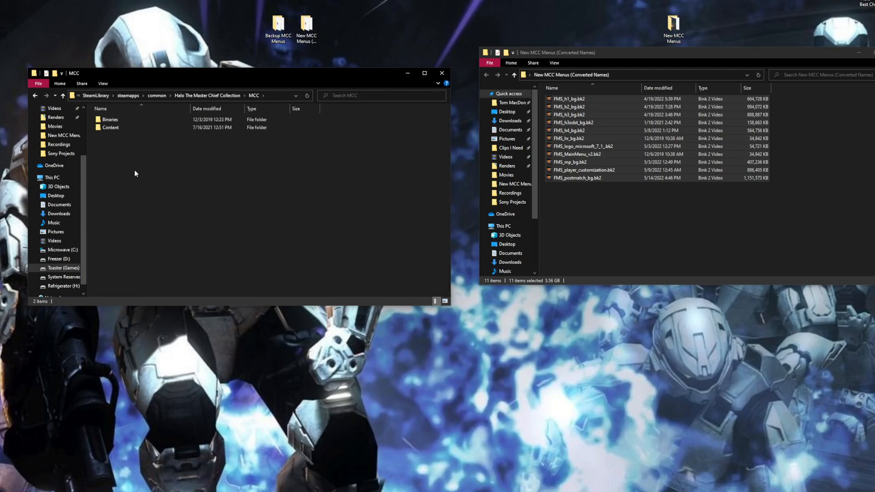
pyautogui.doubleClick(110, 127)
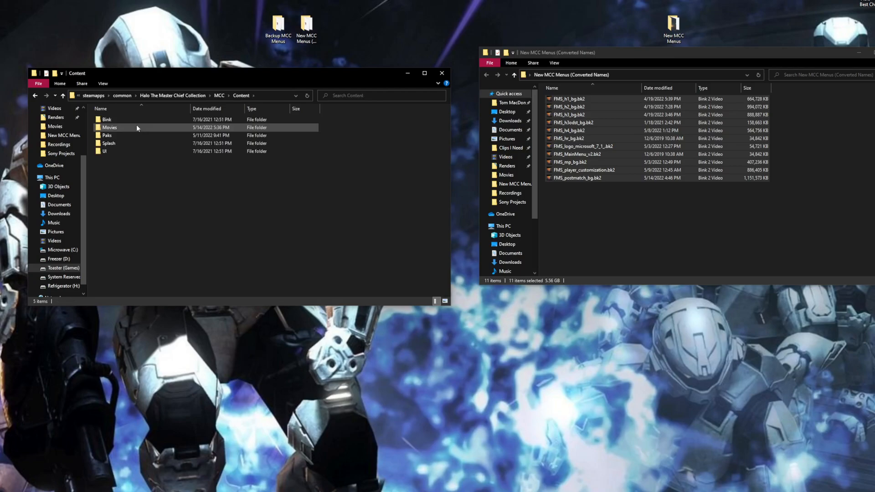
pyautogui.doubleClick(110, 127)
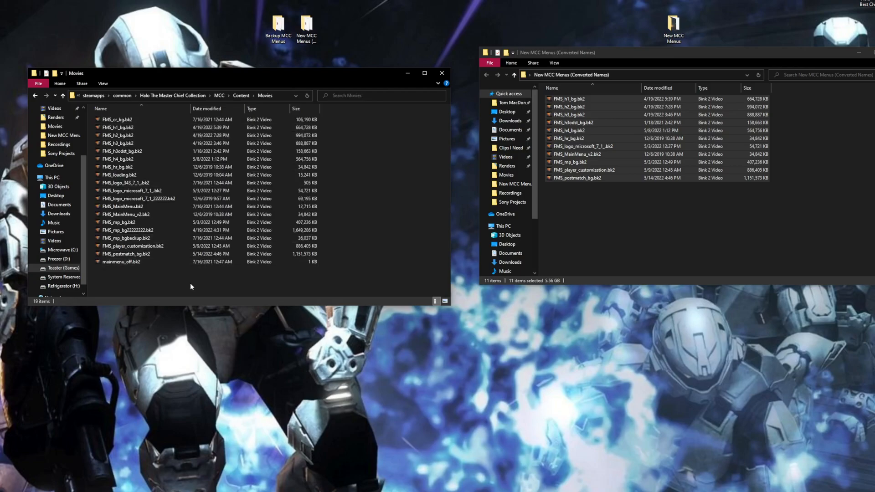
pyautogui.press('ctrl+a')
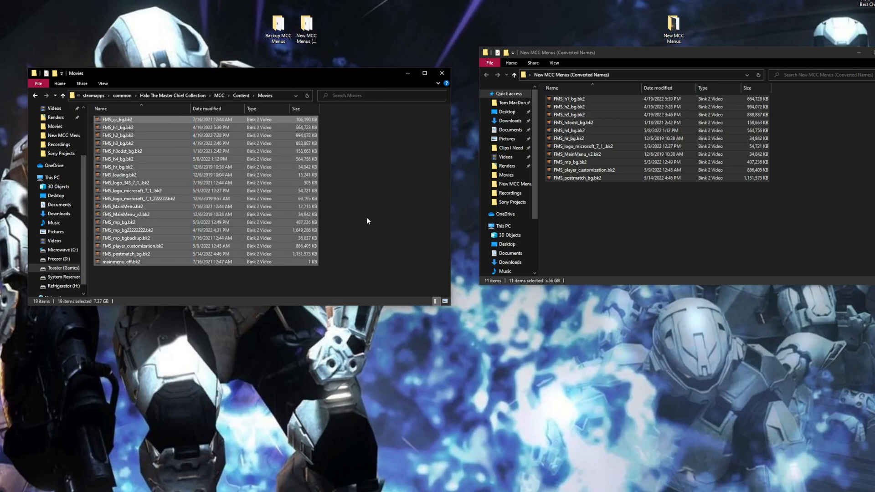
pyautogui.click(118, 127)
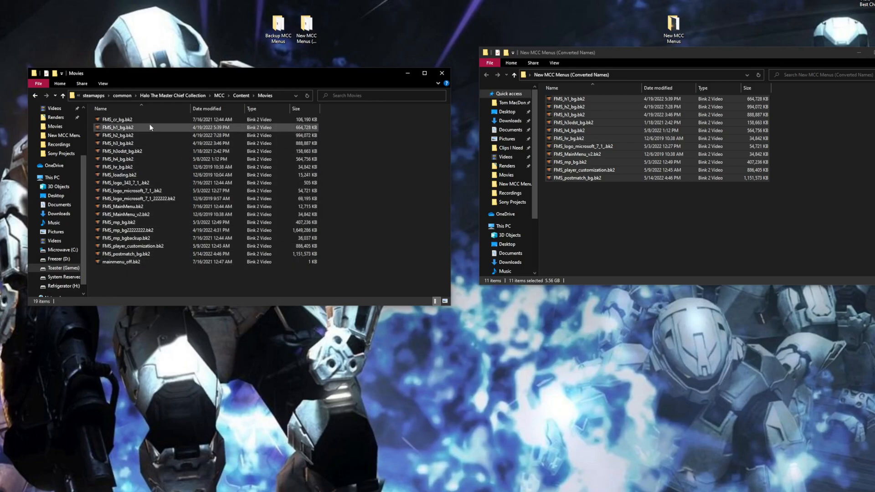
pyautogui.click(122, 152)
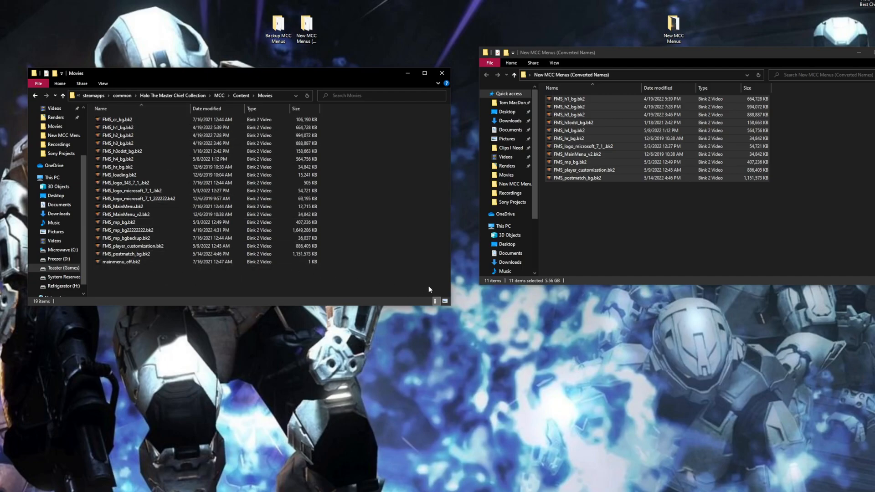
pyautogui.click(575, 122)
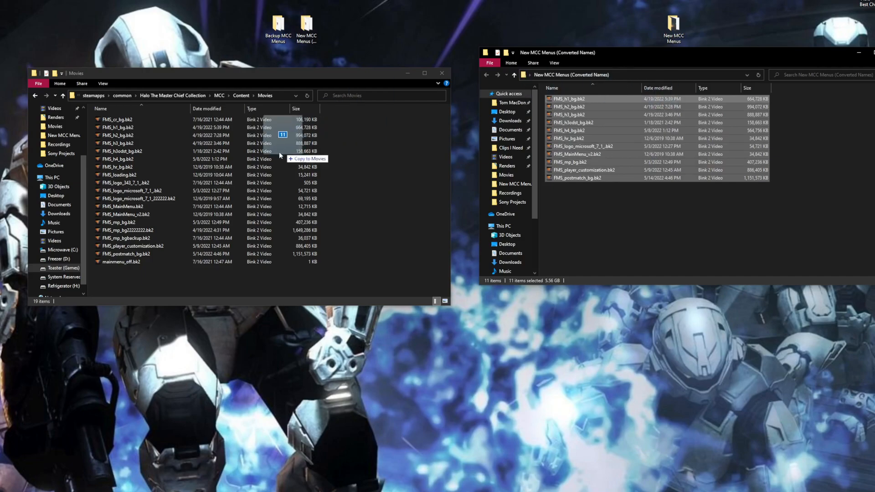
pyautogui.press('ctrl+v')
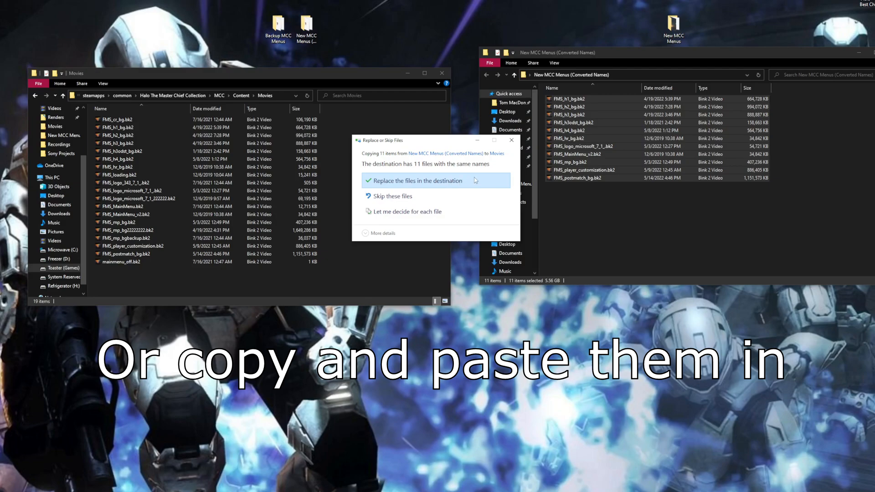
pyautogui.click(415, 181)
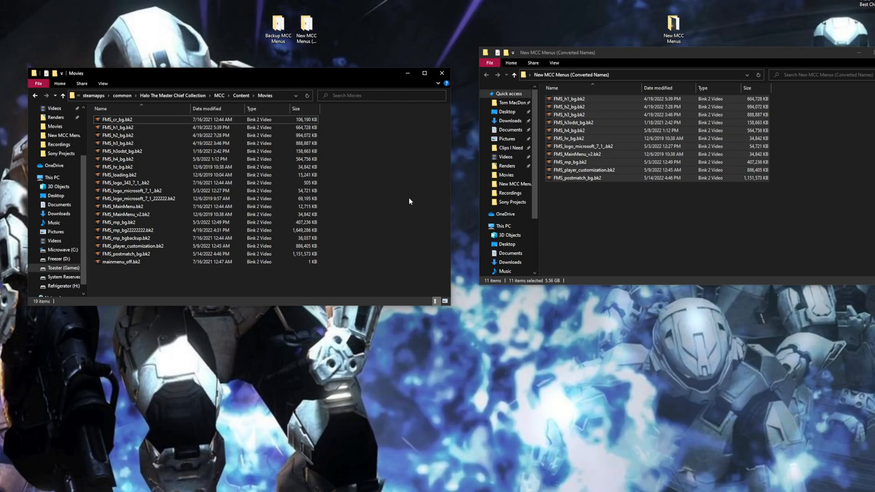
pyautogui.moveTo(464, 402)
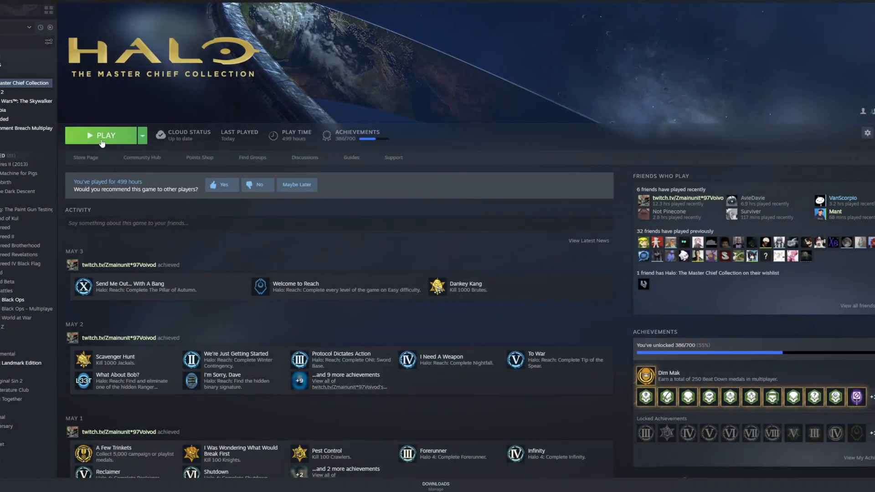
# - Launch Halo: The Master Chief Collection from Steam and wait for the title screen
pyautogui.click(105, 135)
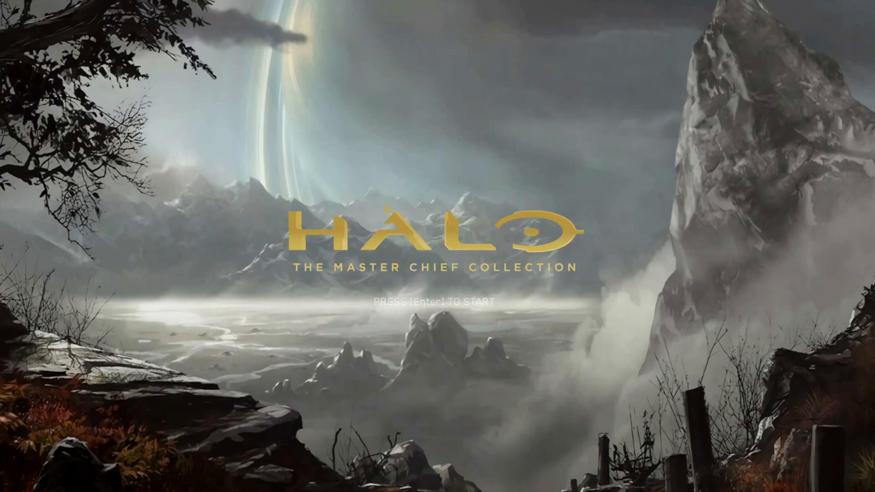
# - Advance from the title screen to the main menu over the mountain valley
pyautogui.press('enter')
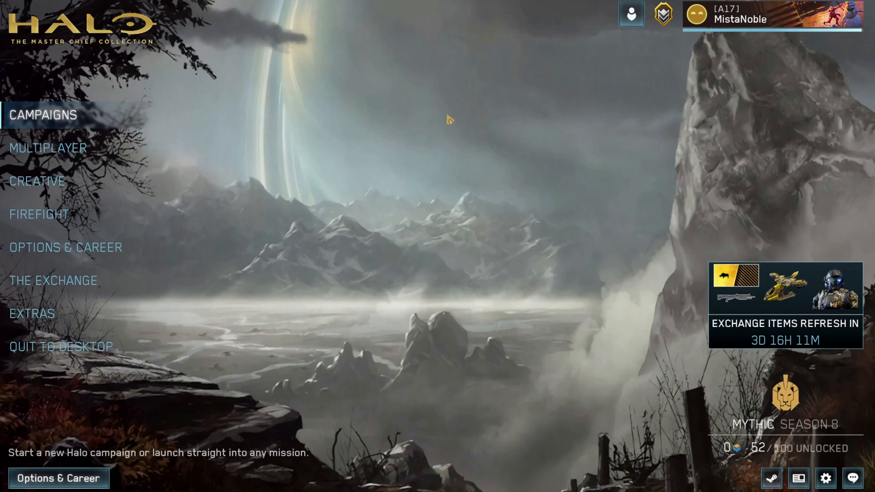
pyautogui.moveTo(287, 151)
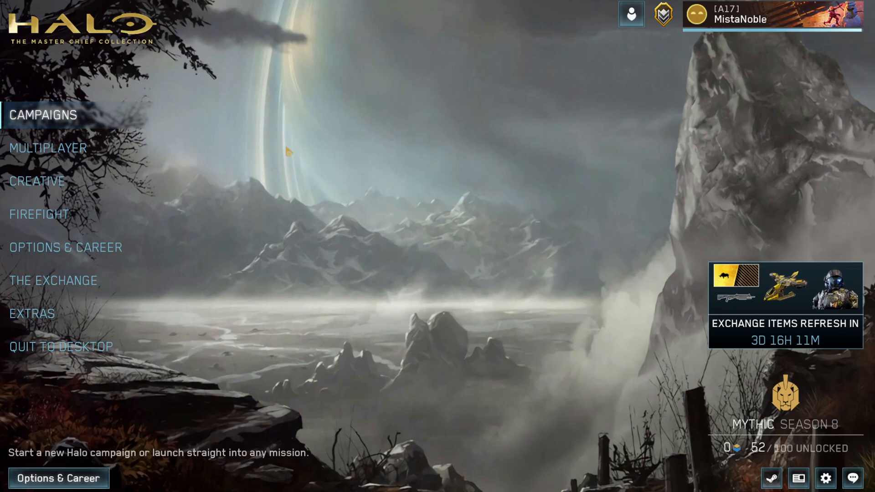
pyautogui.moveTo(421, 266)
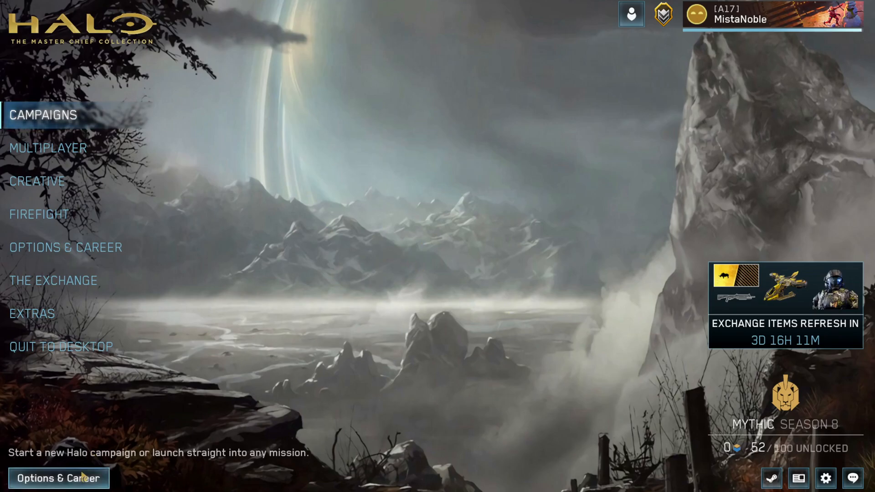
# - Open Settings > Audio and adjust the Menu Music Volume slider (menu 0, game 40)
pyautogui.click(57, 478)
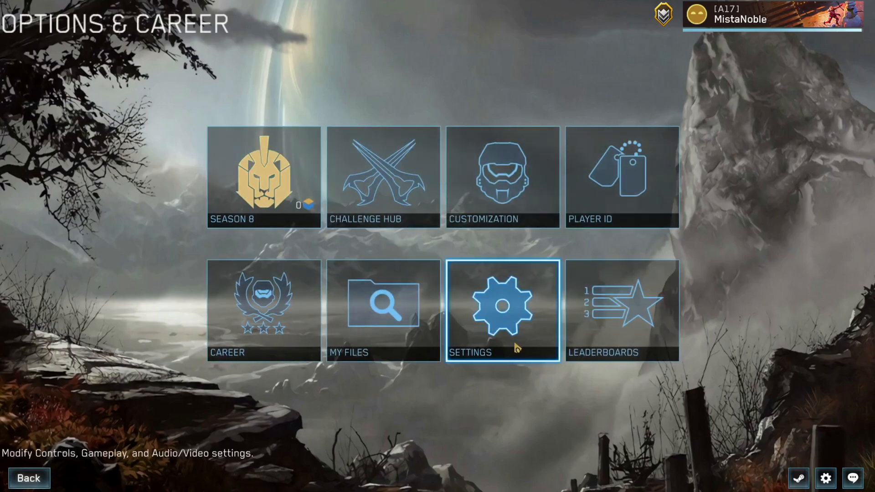
pyautogui.click(502, 310)
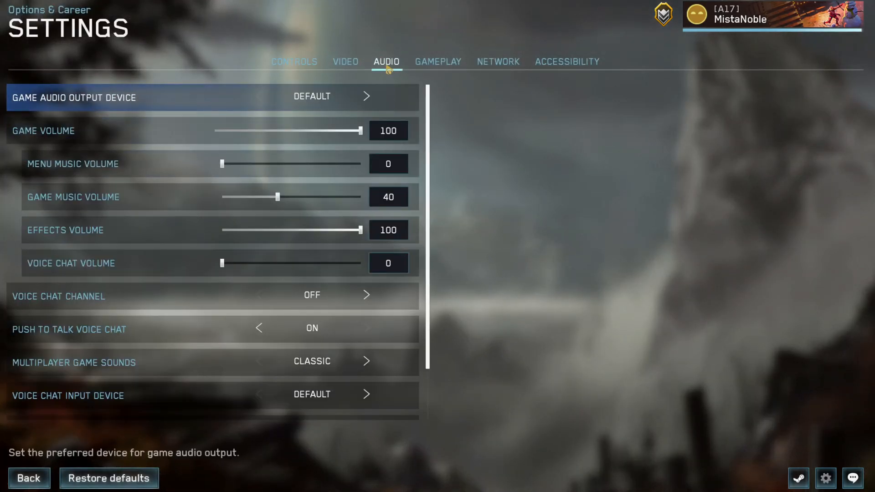
pyautogui.moveTo(224, 169)
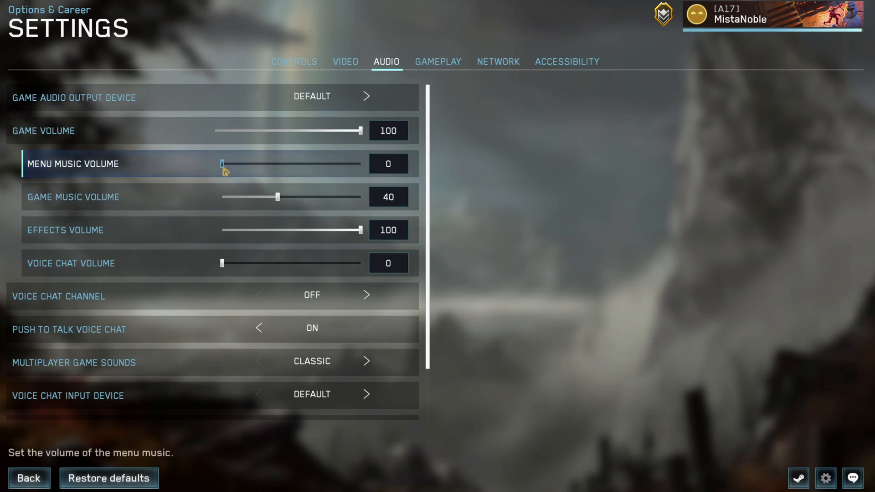
pyautogui.moveTo(222, 164); pyautogui.dragTo(360, 164)
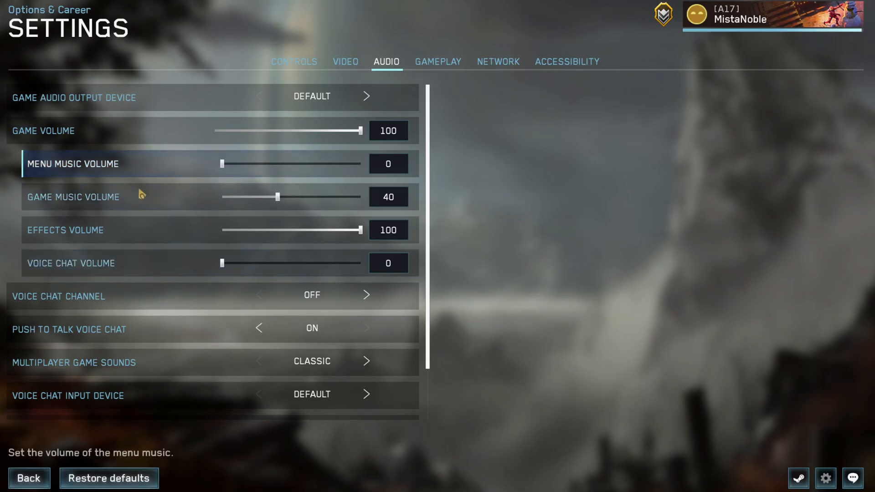
# - Return to the main menu and open Multiplayer > Custom Multiplayer
pyautogui.click(28, 479)
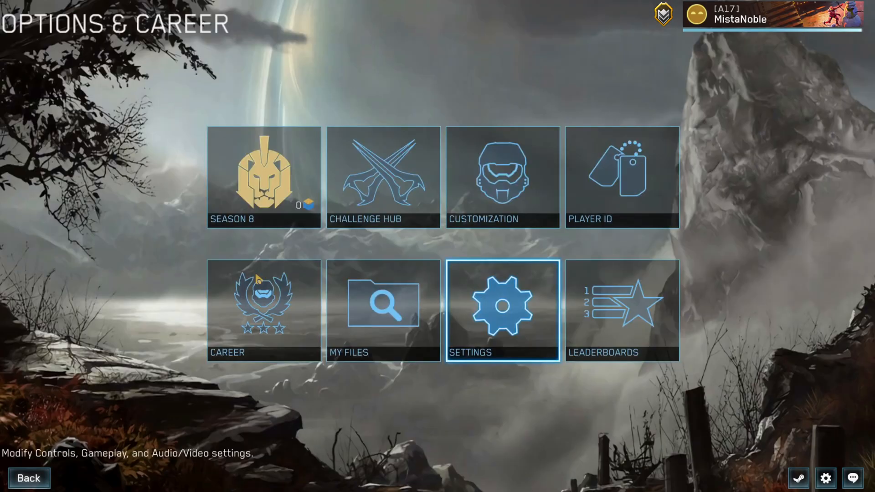
pyautogui.click(28, 478)
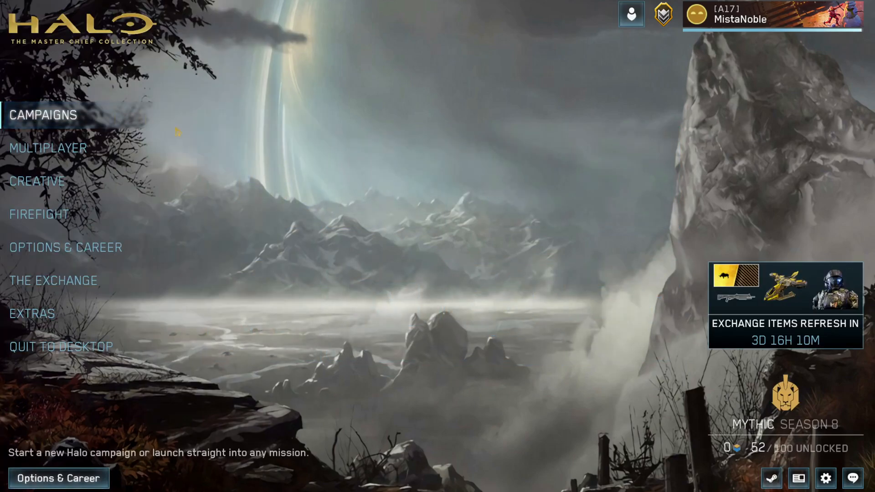
pyautogui.moveTo(48, 148)
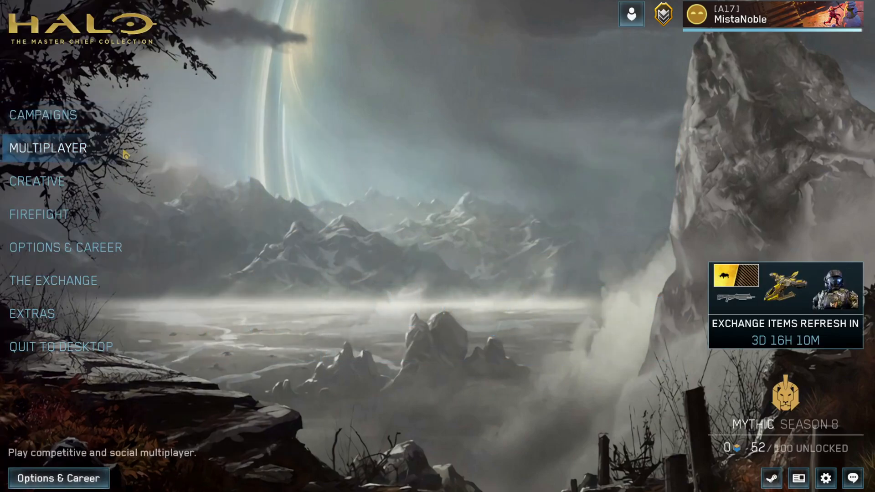
pyautogui.click(48, 147)
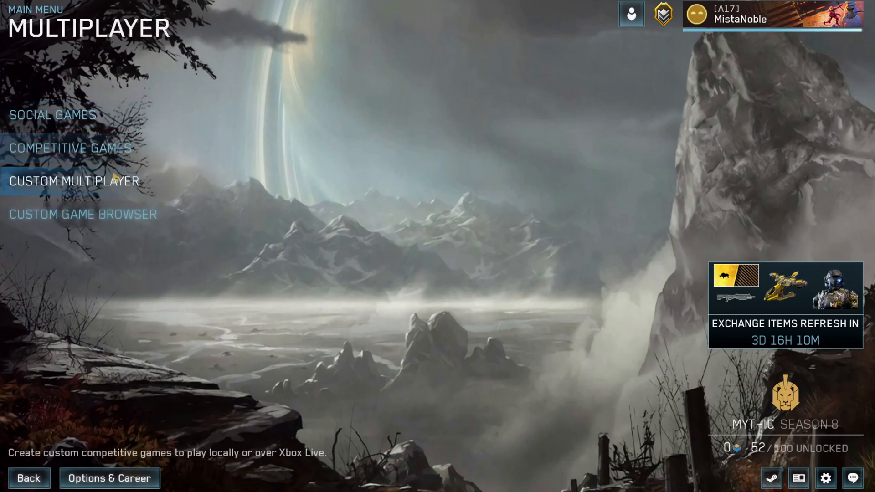
pyautogui.click(73, 181)
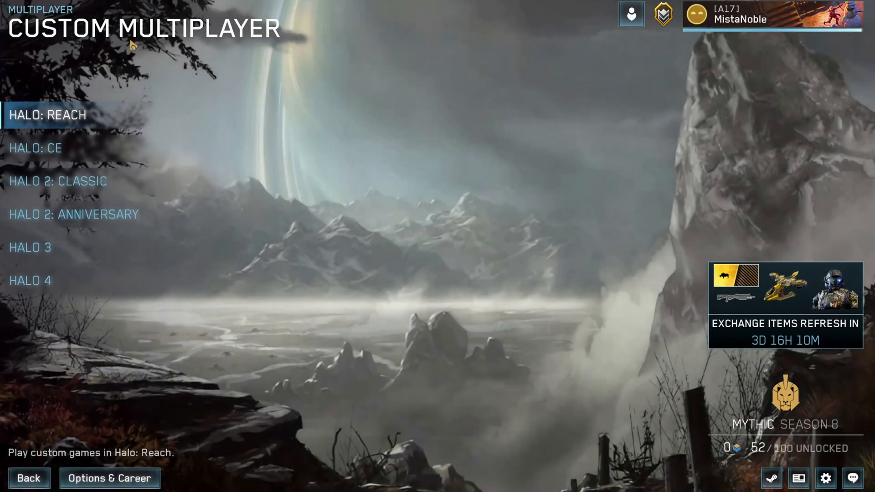
pyautogui.moveTo(55, 114)
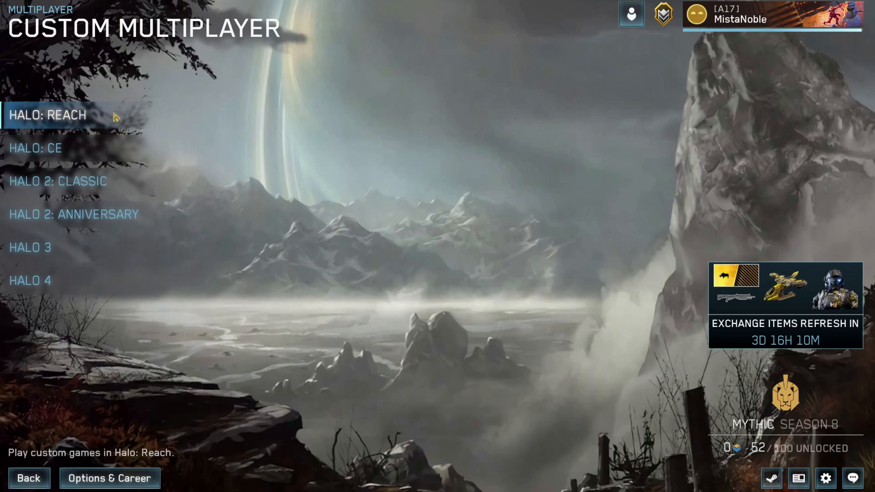
pyautogui.moveTo(297, 120)
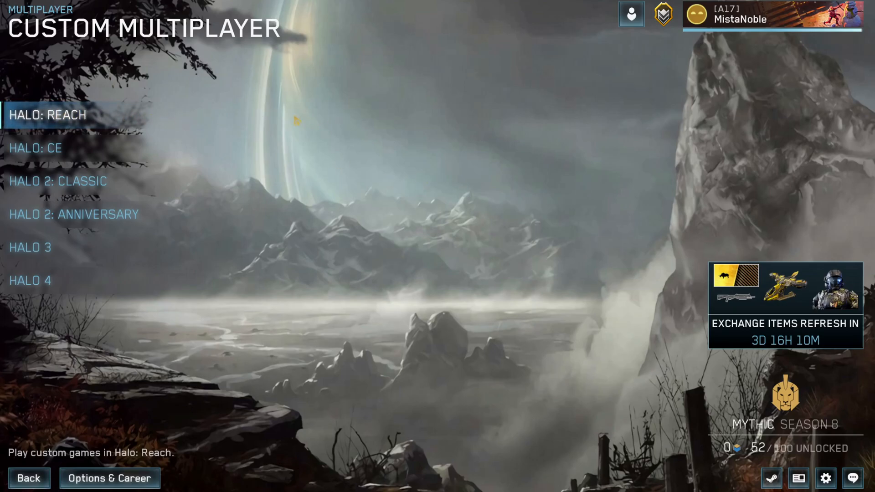
pyautogui.moveTo(118, 115)
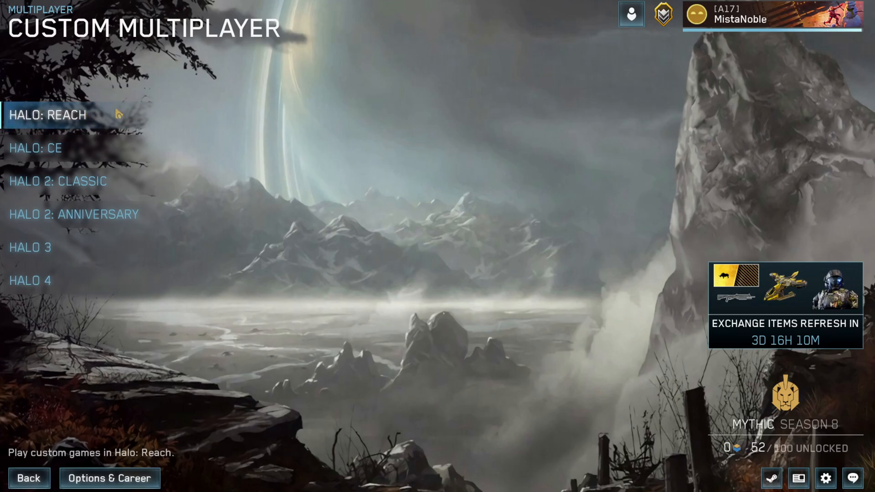
pyautogui.moveTo(477, 125)
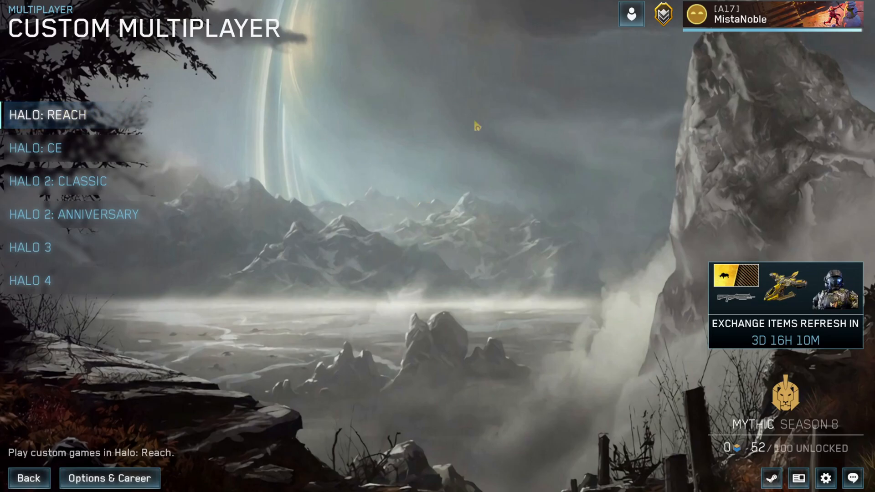
pyautogui.moveTo(493, 122)
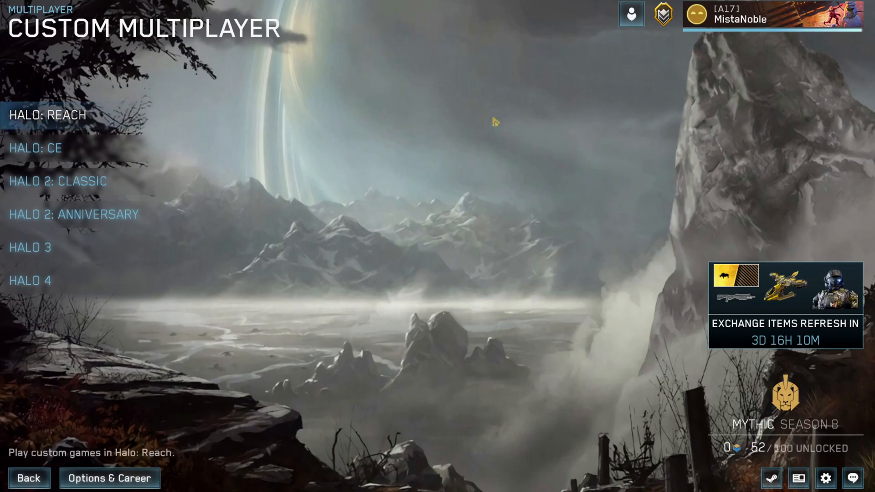
# - Preview the Halo: CE and Halo 2: Anniversary menu backgrounds in Custom Multiplayer
pyautogui.click(36, 148)
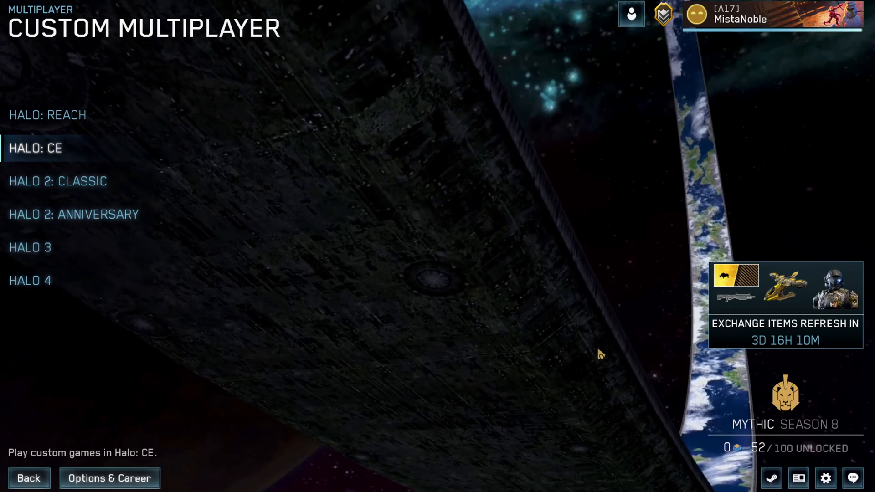
pyautogui.moveTo(413, 219)
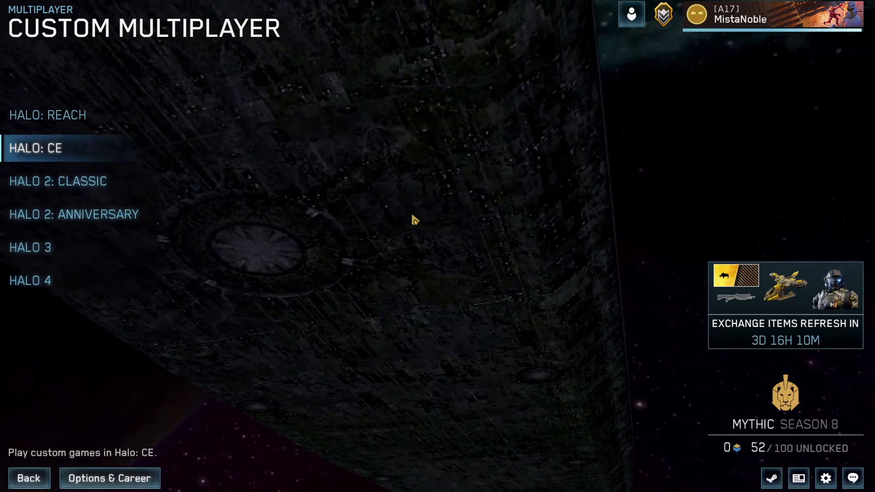
pyautogui.click(58, 181)
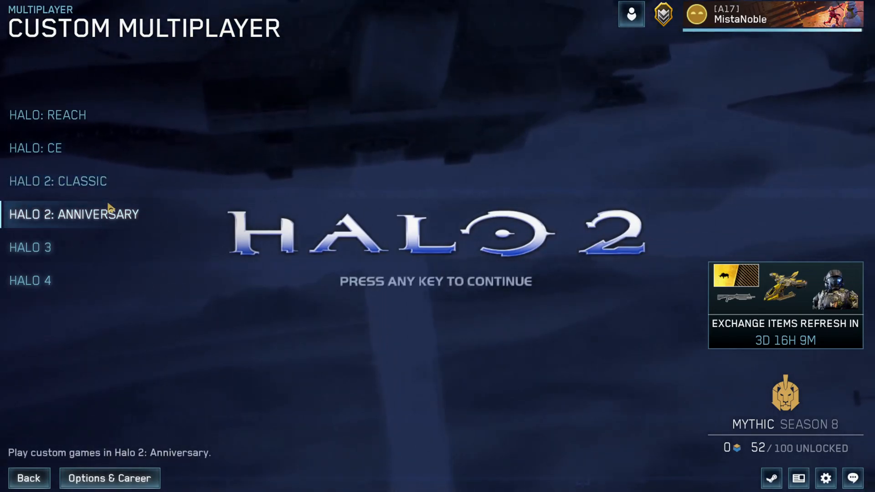
# - Select Halo 3 to show its original menu video as the background
pyautogui.click(30, 247)
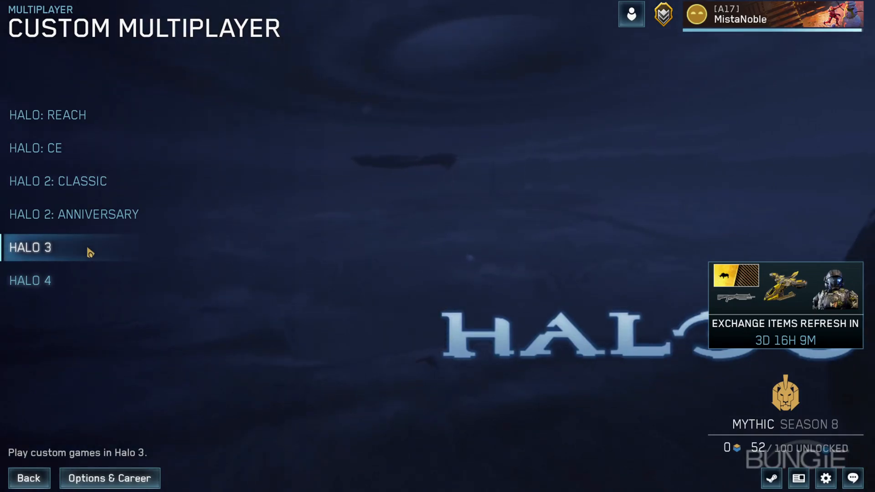
# - Highlight Halo 4 in Custom Multiplayer to preview its original planet title background
pyautogui.click(30, 281)
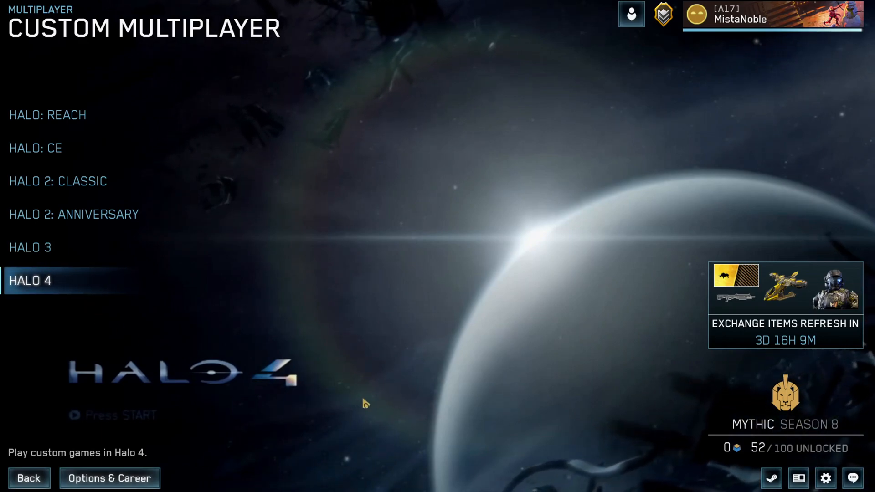
pyautogui.moveTo(398, 396)
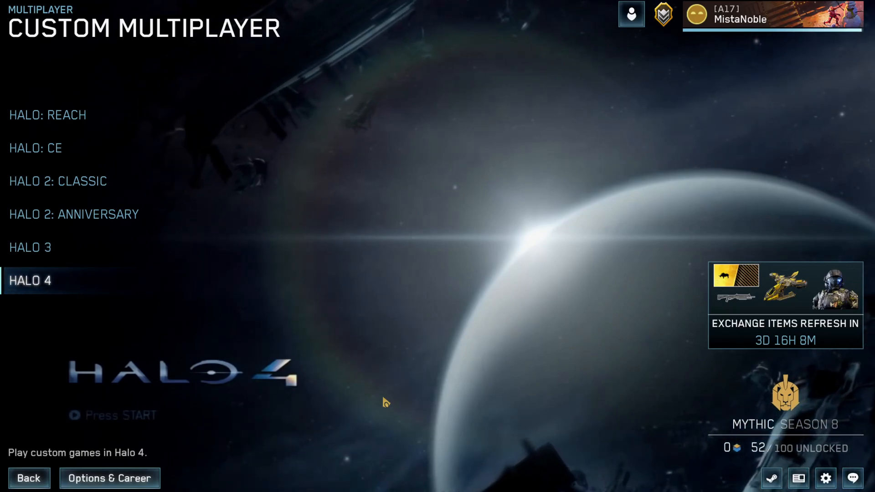
# - Back out of Custom Multiplayer to the main menu over the misty mountains
pyautogui.click(28, 479)
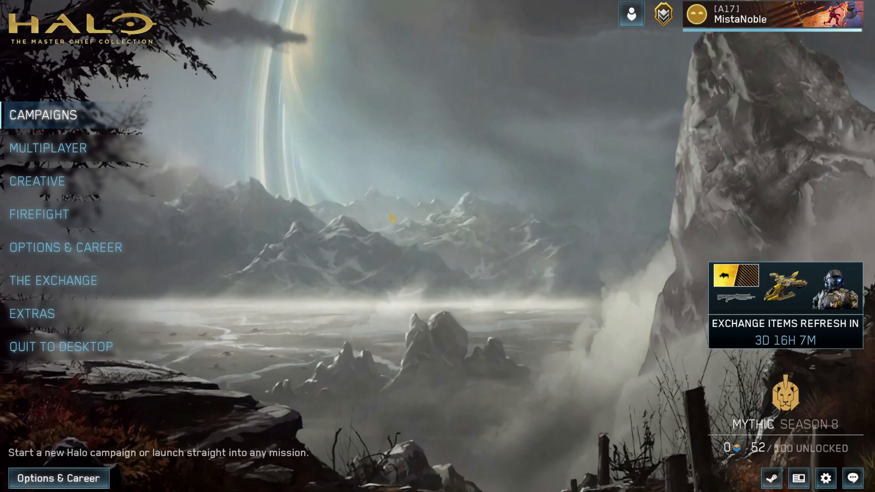
# - Open Multiplayer from the main menu to list social, competitive and custom options
pyautogui.click(43, 115)
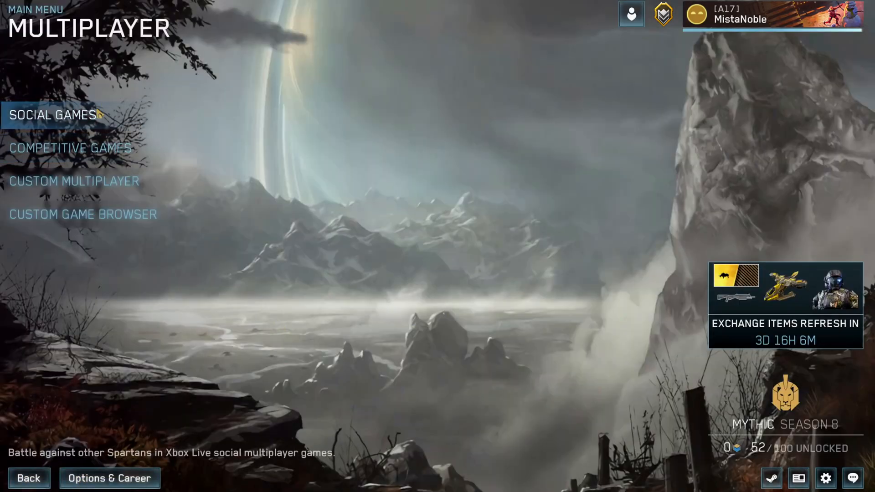
# - Start and cancel a Social Games matchmaking search, then go to Options & Career
pyautogui.click(52, 115)
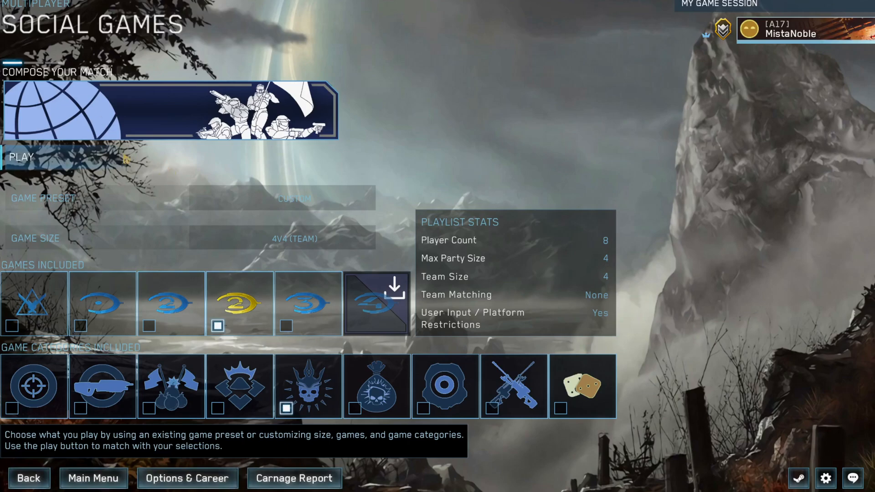
pyautogui.click(21, 157)
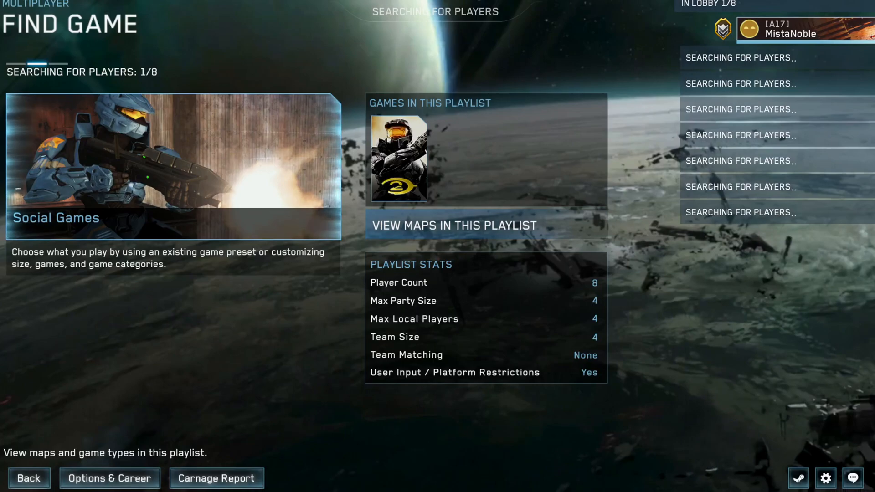
pyautogui.click(29, 478)
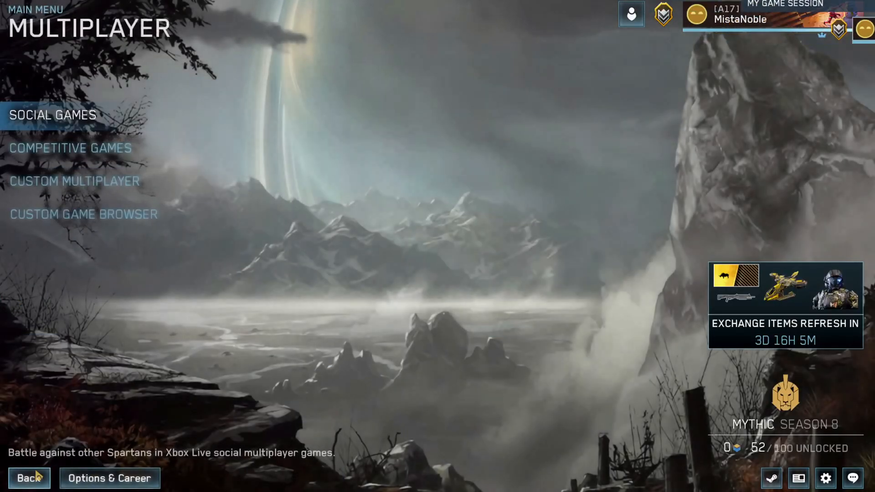
pyautogui.click(109, 479)
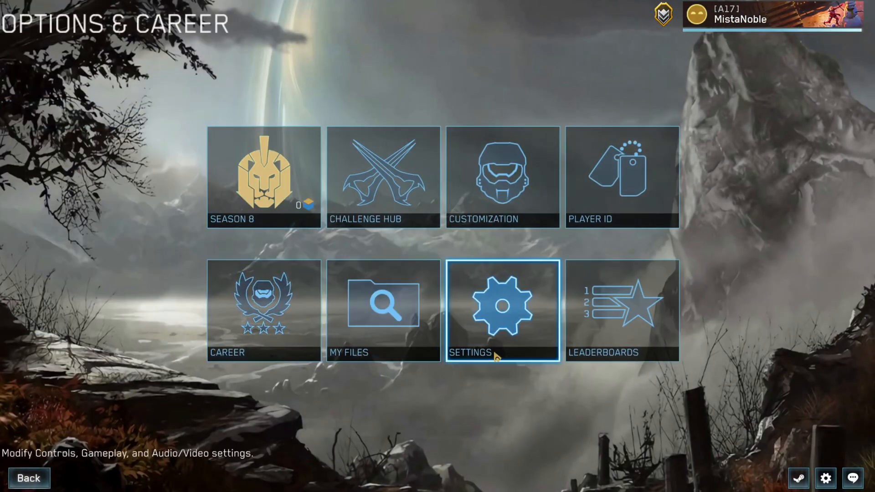
pyautogui.moveTo(383, 176)
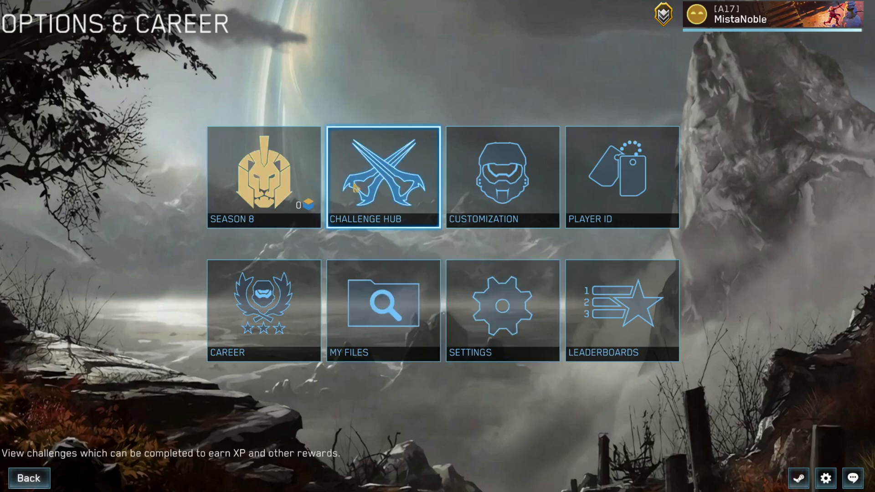
pyautogui.moveTo(622, 176)
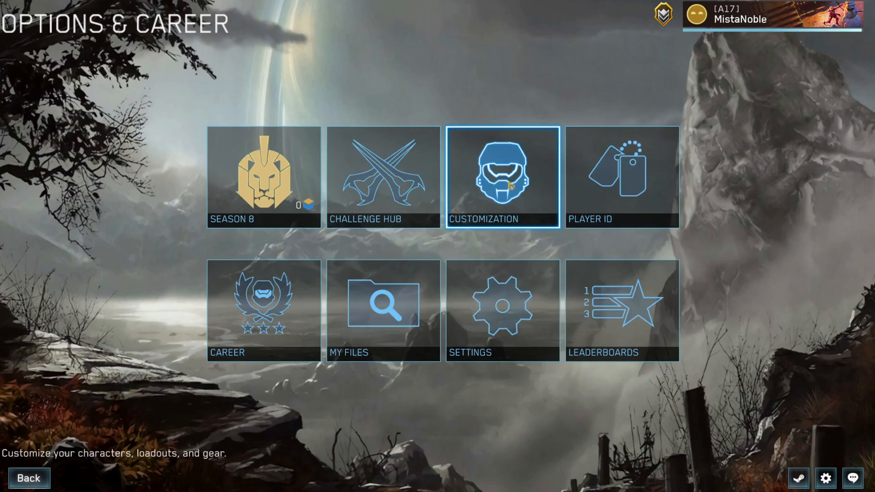
pyautogui.moveTo(501, 311)
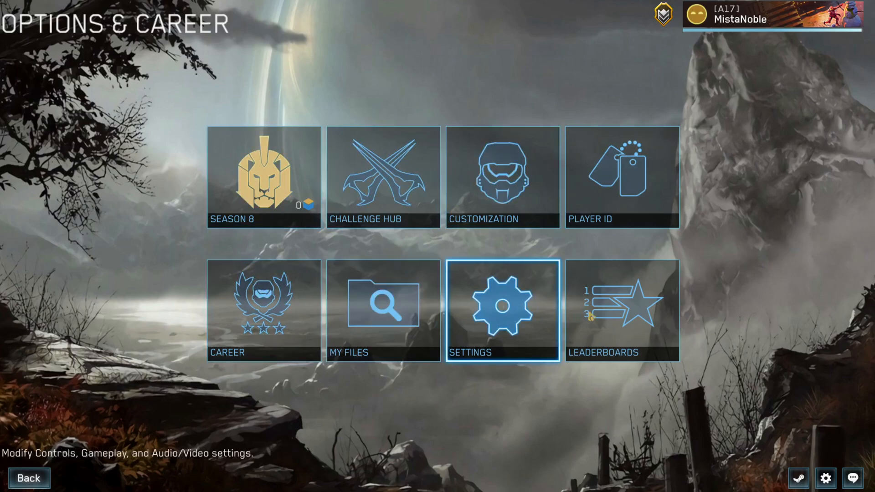
pyautogui.moveTo(622, 177)
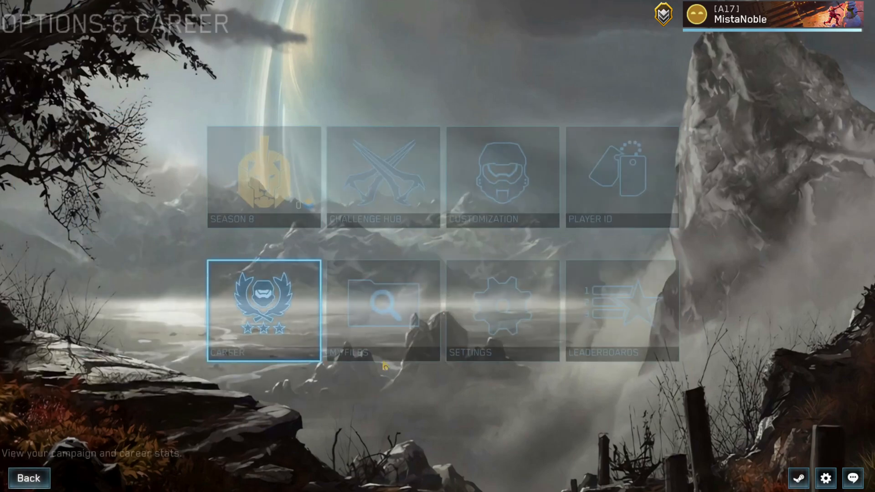
# - Check My Files and Leaderboards, then open Halo: Reach character customization
pyautogui.click(383, 310)
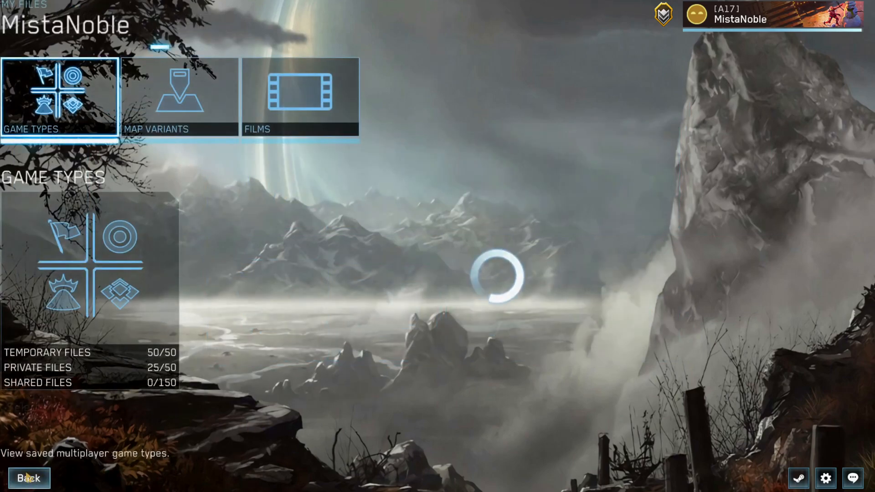
pyautogui.click(29, 478)
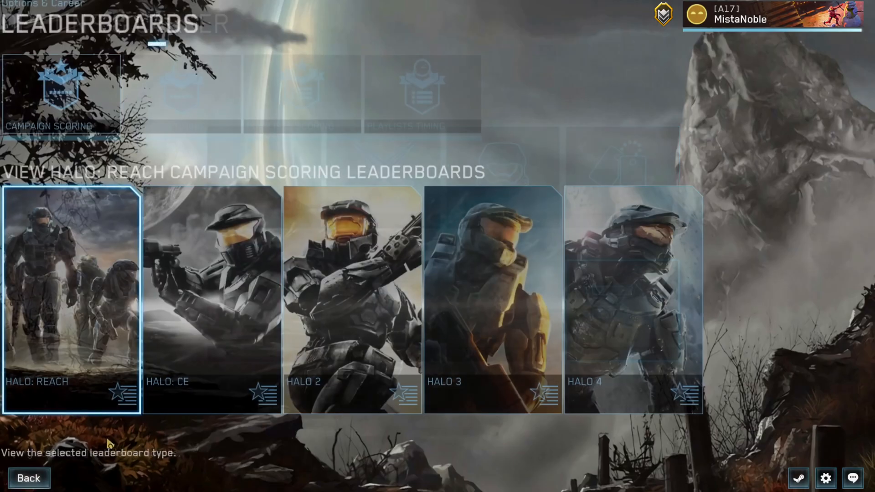
pyautogui.click(28, 478)
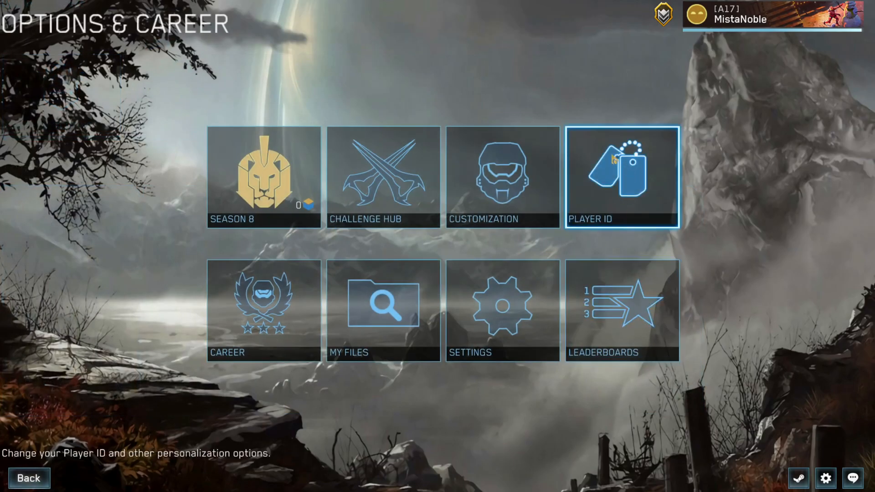
pyautogui.moveTo(502, 176)
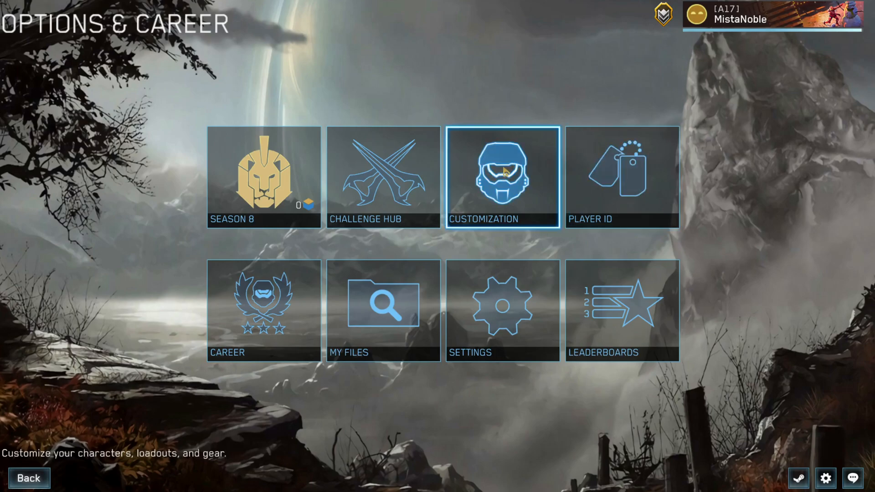
pyautogui.click(502, 176)
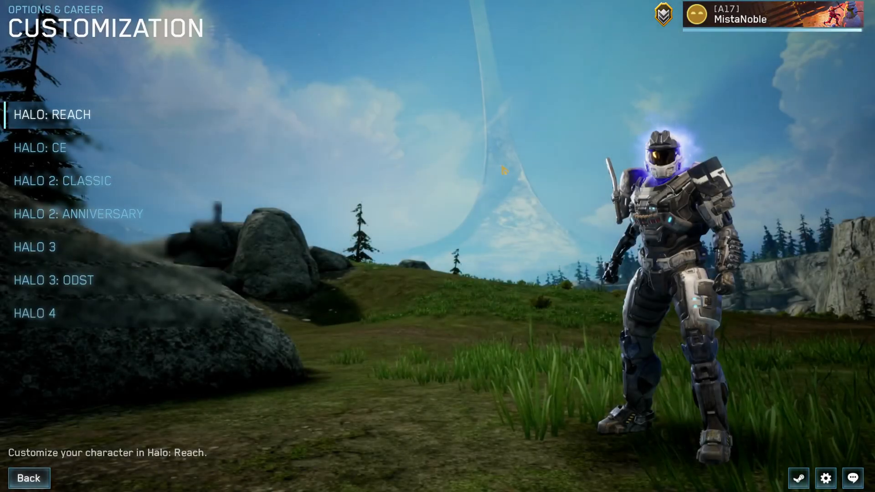
pyautogui.click(35, 313)
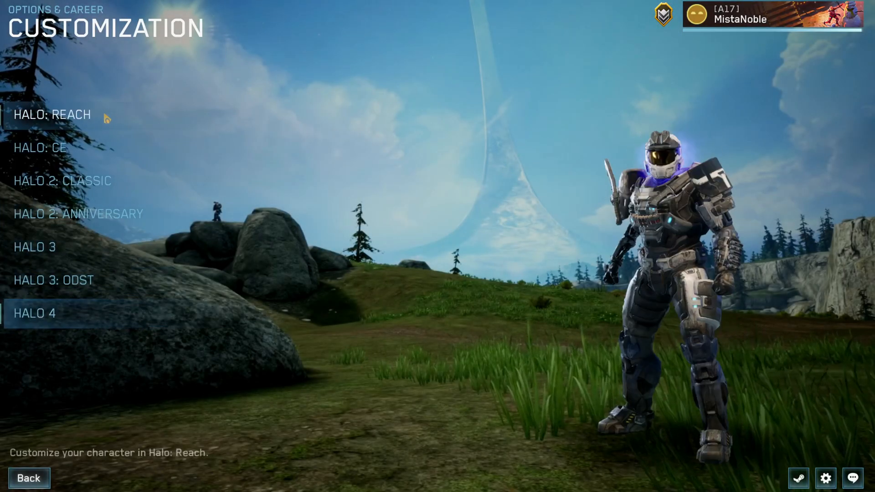